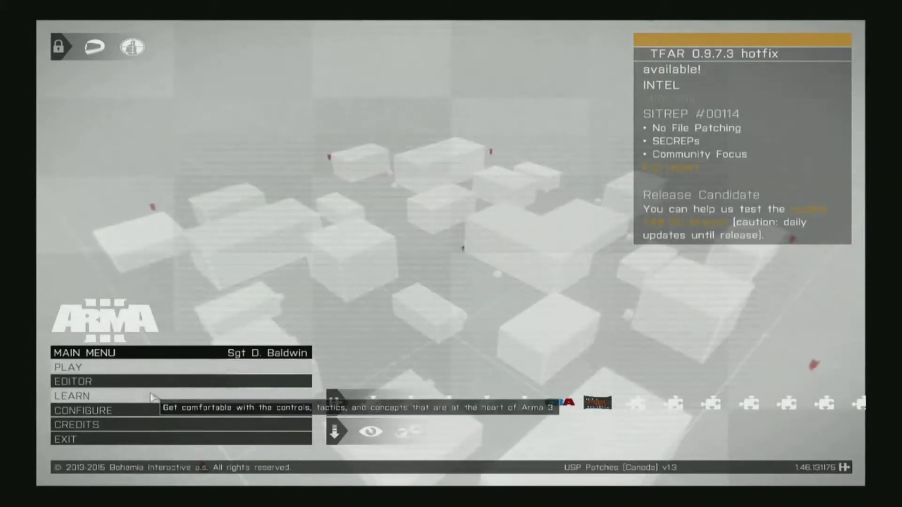
Launch the Virtual Arsenal from the main menu's Learn section.
{"action": "left_click", "coordinate": [74, 396]}
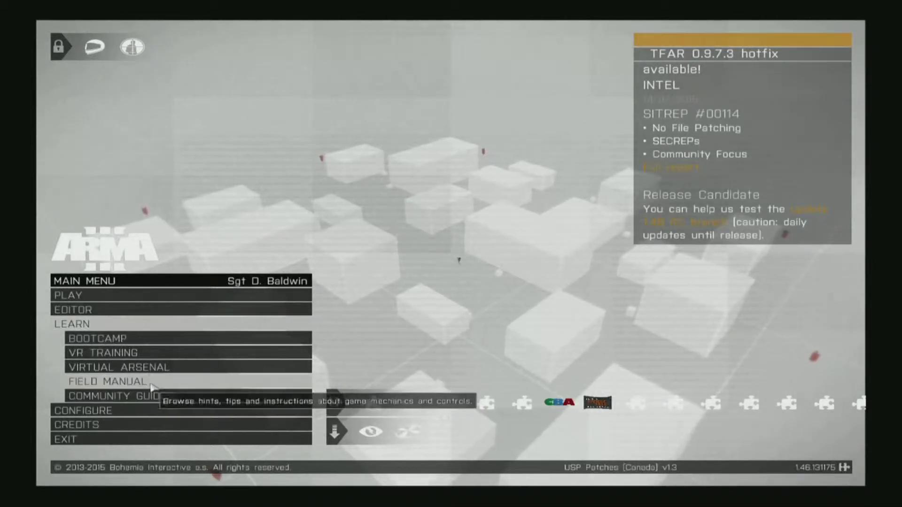
{"action": "left_click", "coordinate": [117, 367]}
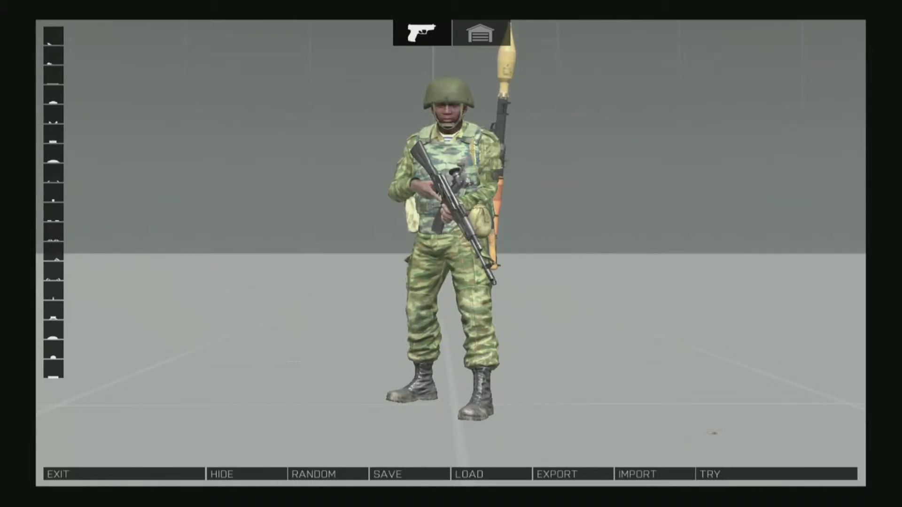
Load the saved Ruskie loadout onto the soldier and bring up the radio list.
{"action": "left_click", "coordinate": [468, 474]}
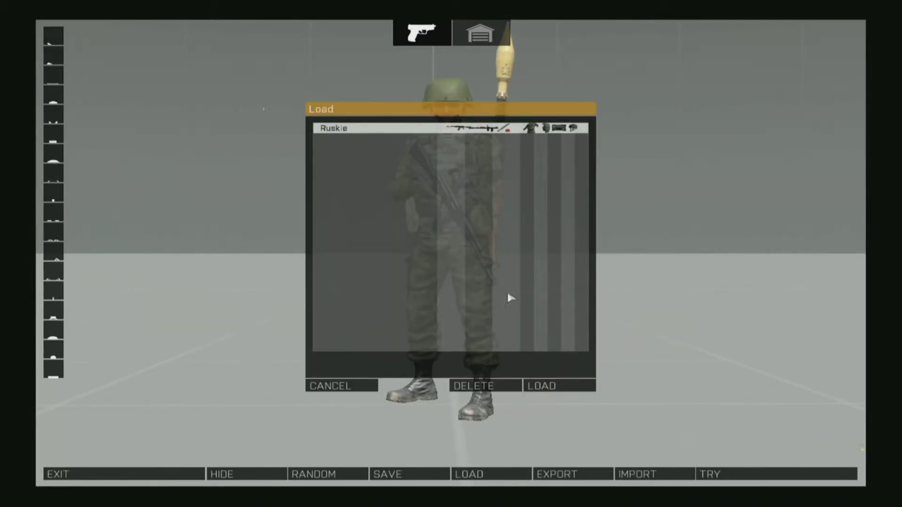
{"action": "left_click", "coordinate": [541, 385]}
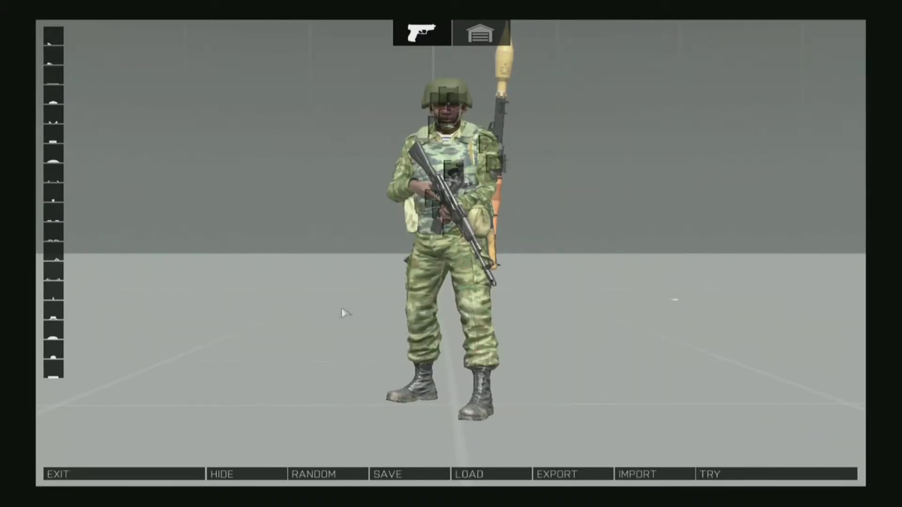
{"action": "left_click", "coordinate": [52, 275]}
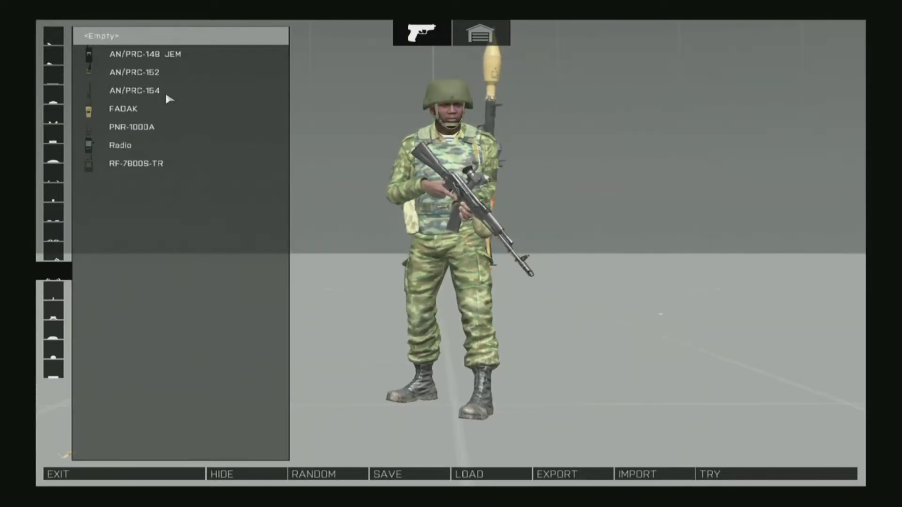
Equip the AN/PRC-152 radio and try the loadout in the field.
{"action": "left_click", "coordinate": [133, 73]}
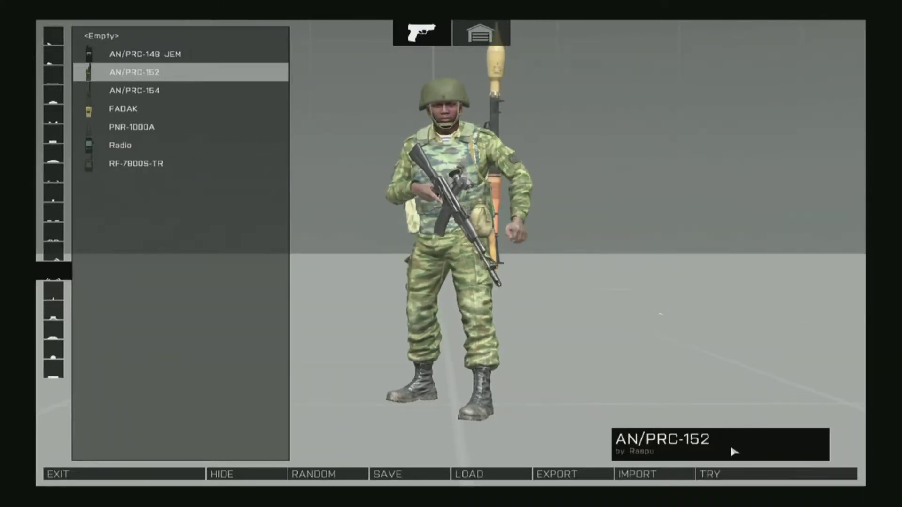
{"action": "left_click", "coordinate": [710, 473]}
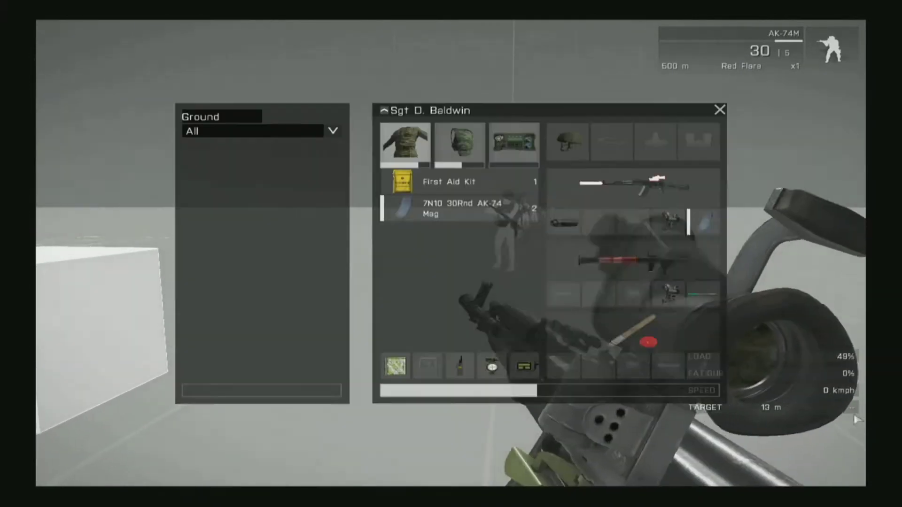
{"action": "mouse_move", "coordinate": [460, 367]}
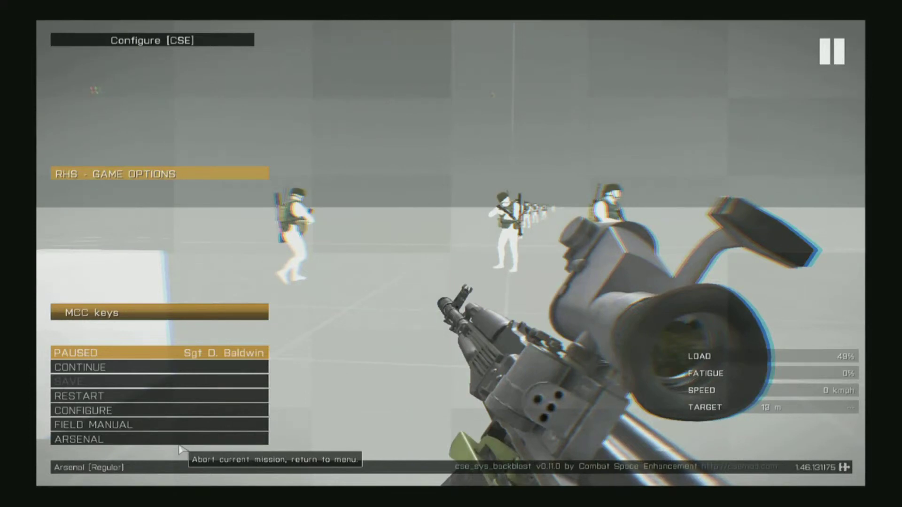
Return to the Arsenal, re-equip a fresh AN/PRC-152 radio and try it in the field.
{"action": "left_click", "coordinate": [79, 439]}
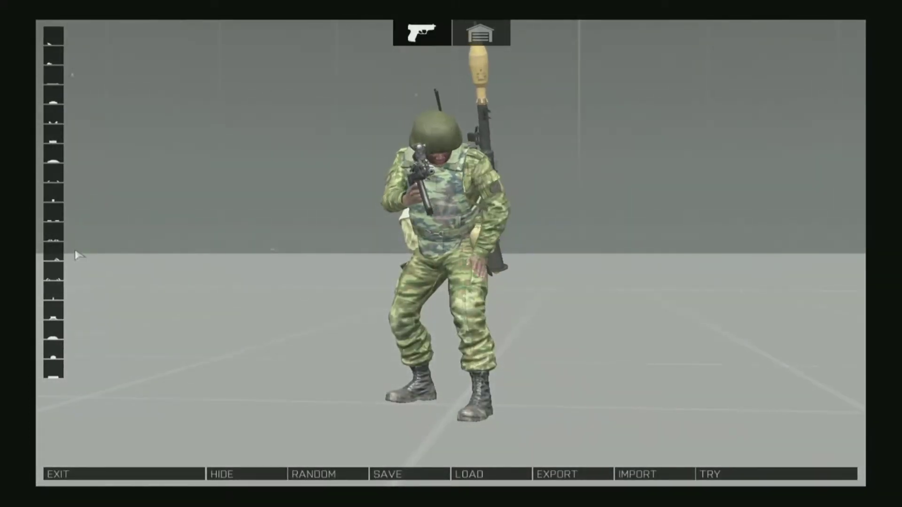
{"action": "left_click", "coordinate": [53, 277]}
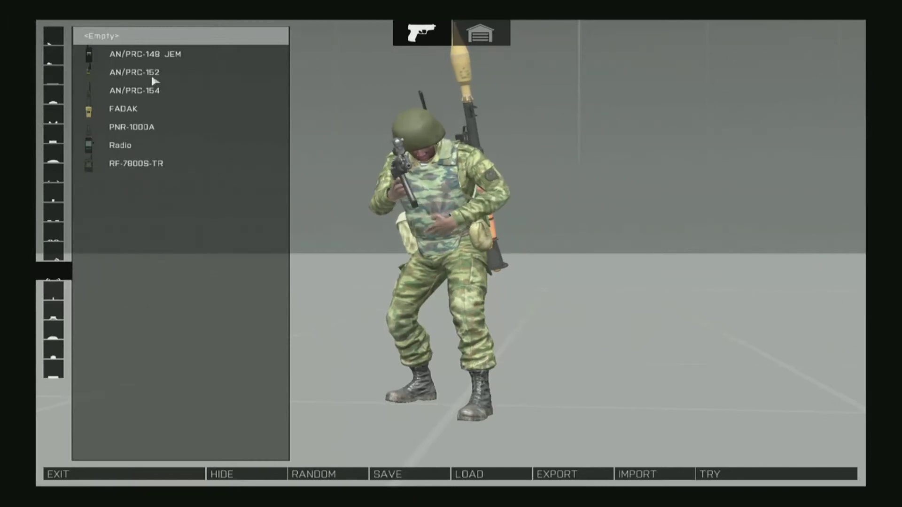
{"action": "left_click", "coordinate": [135, 73]}
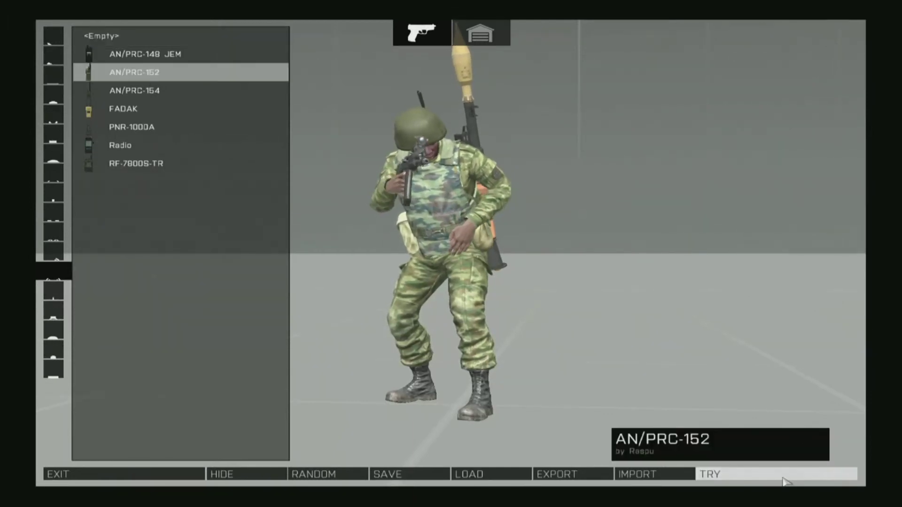
{"action": "left_click", "coordinate": [710, 473]}
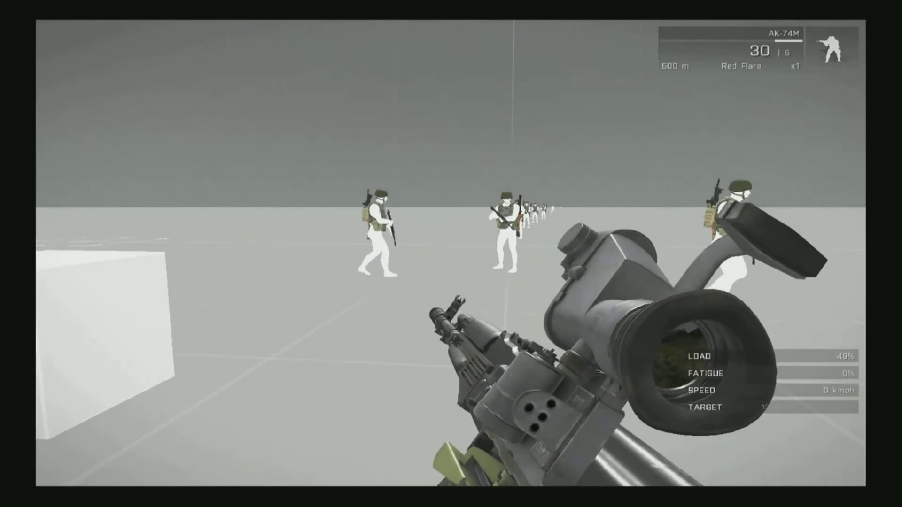